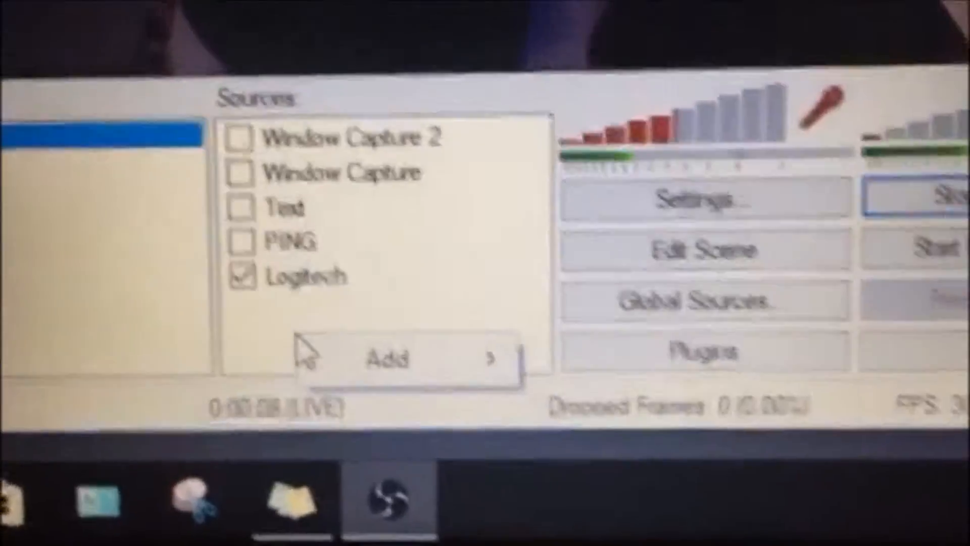
Add a Window Capture source, keeping the default name Window Capture 3.
click(396, 359)
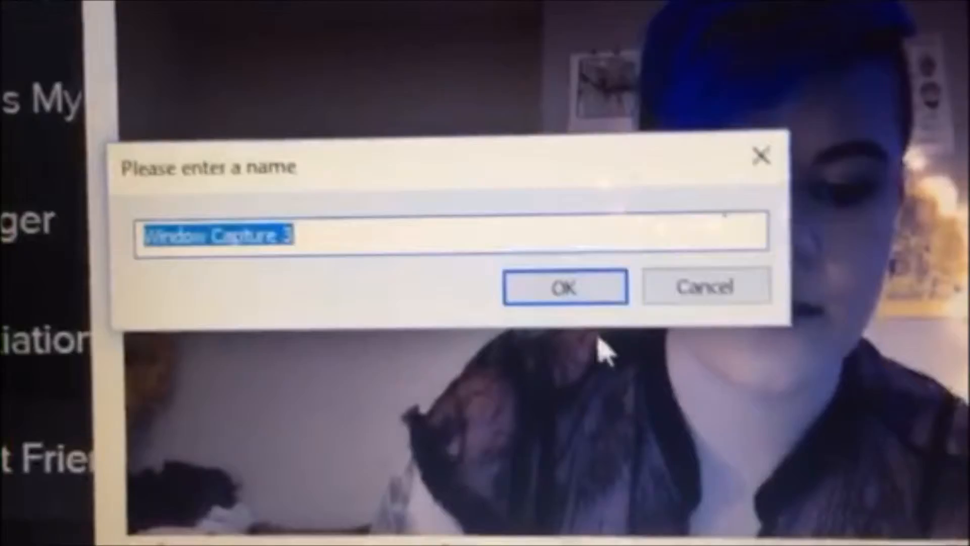
click(564, 286)
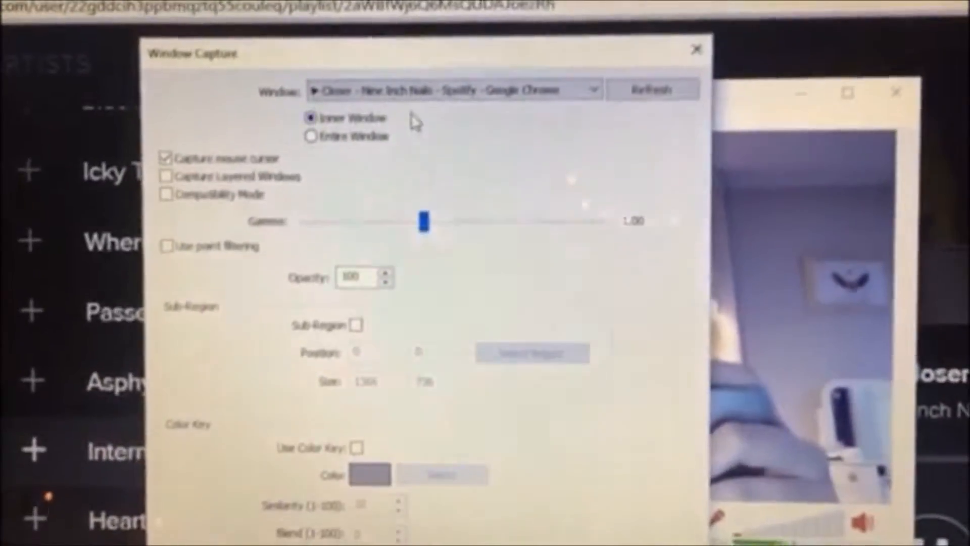
Capture the Spotify - Google Chrome window with Inner Window kept.
click(452, 90)
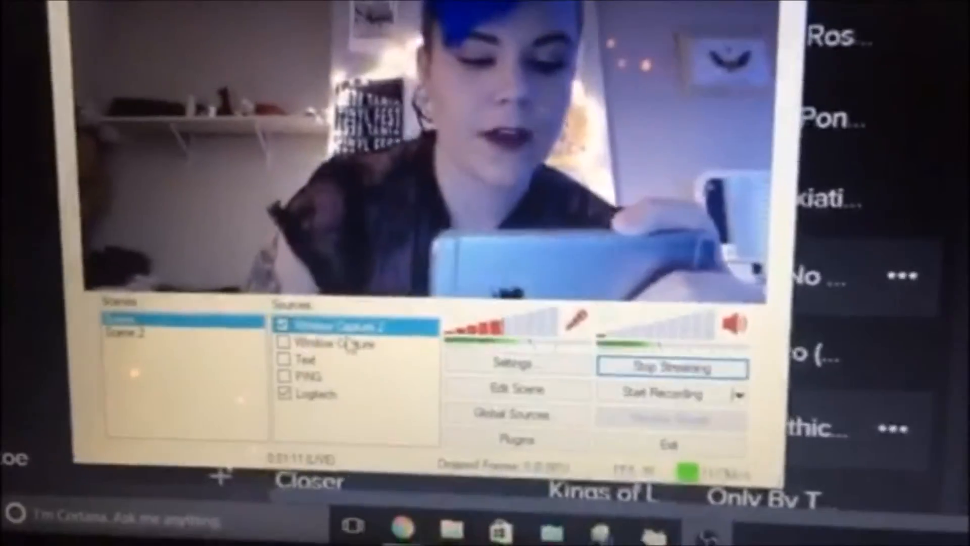
Show the Position/Size submenu for Window Capture 2 in Sources.
right_click(321, 352)
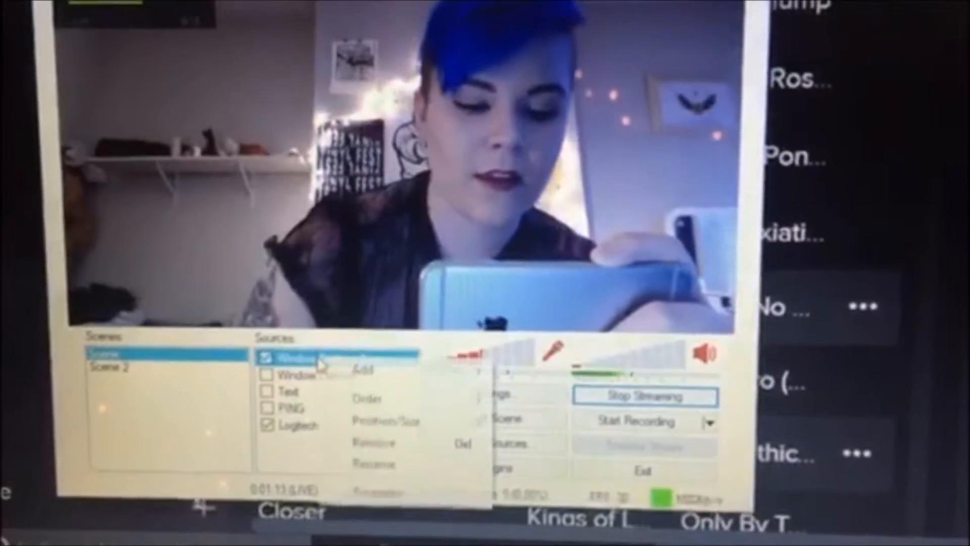
mouse_move(380, 427)
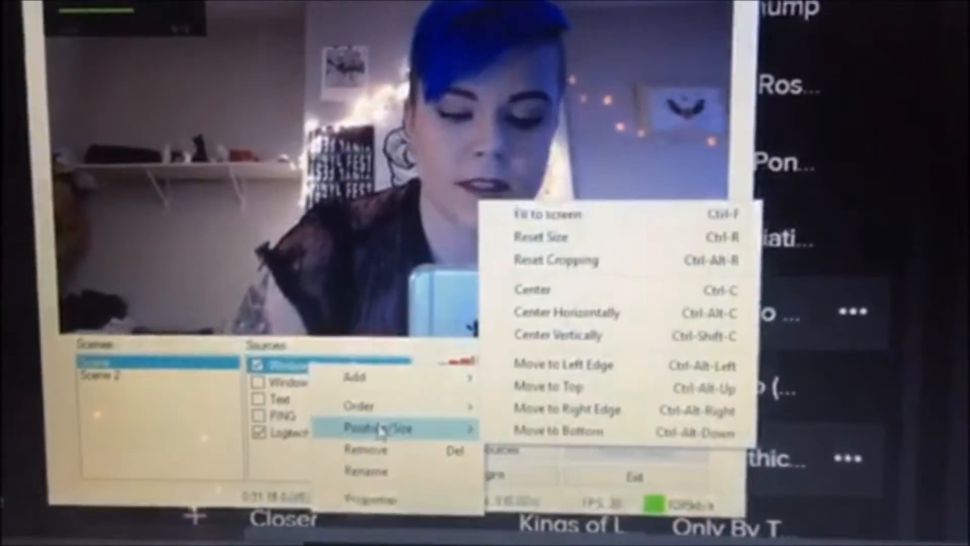